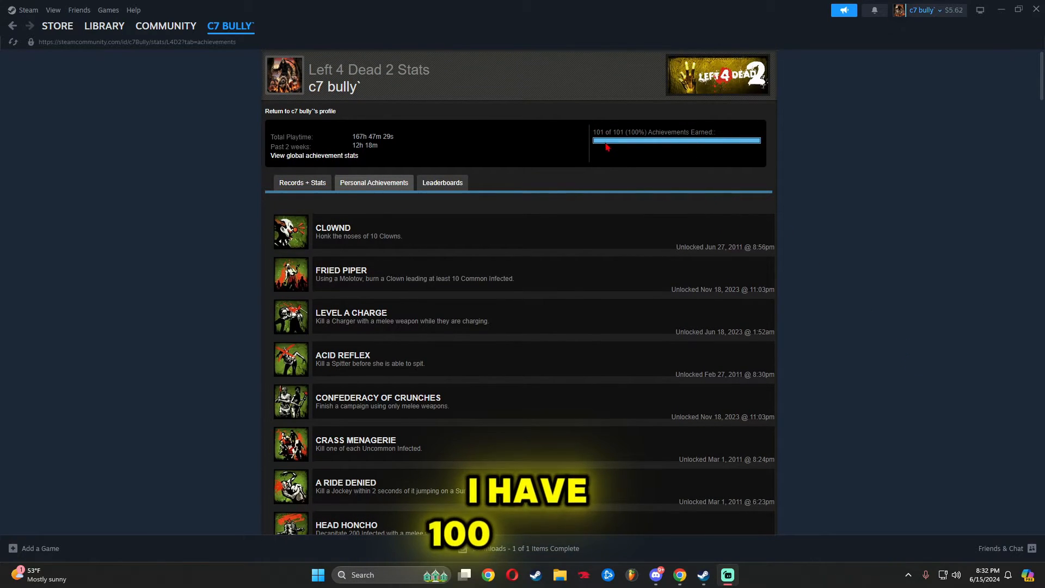
mouse_move(573, 51)
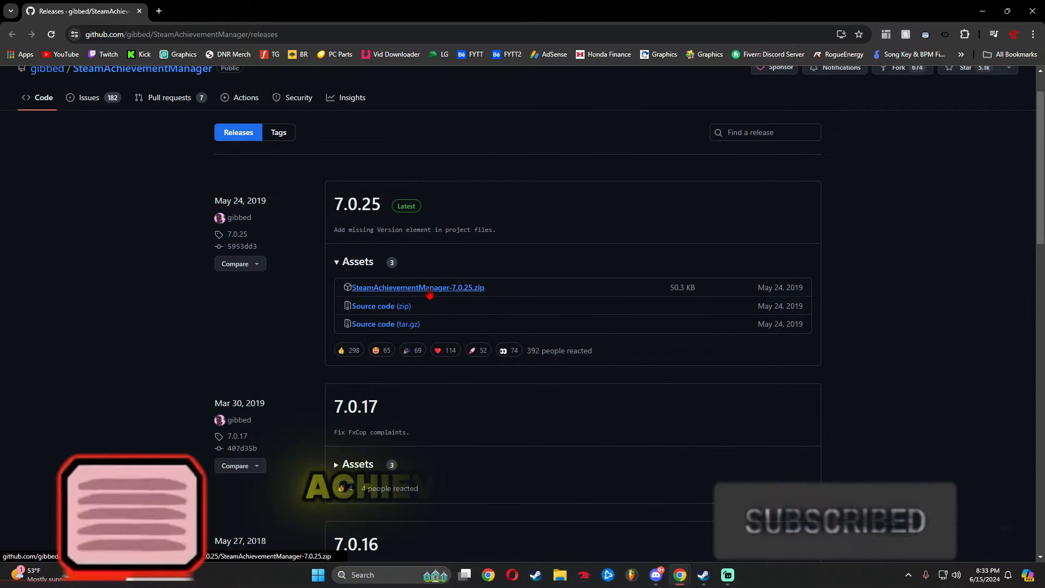
Download the SteamAchievementManager-7.0.25.zip asset from the 7.0.25 release
left_click(418, 287)
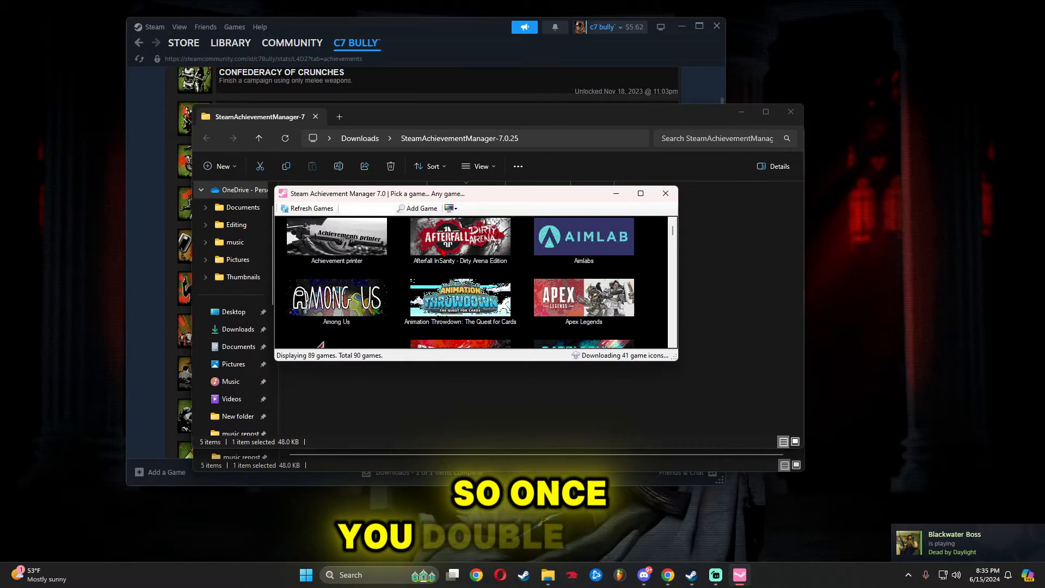
Scroll the 89-game list and select Achievement printer
scroll("down", 3)
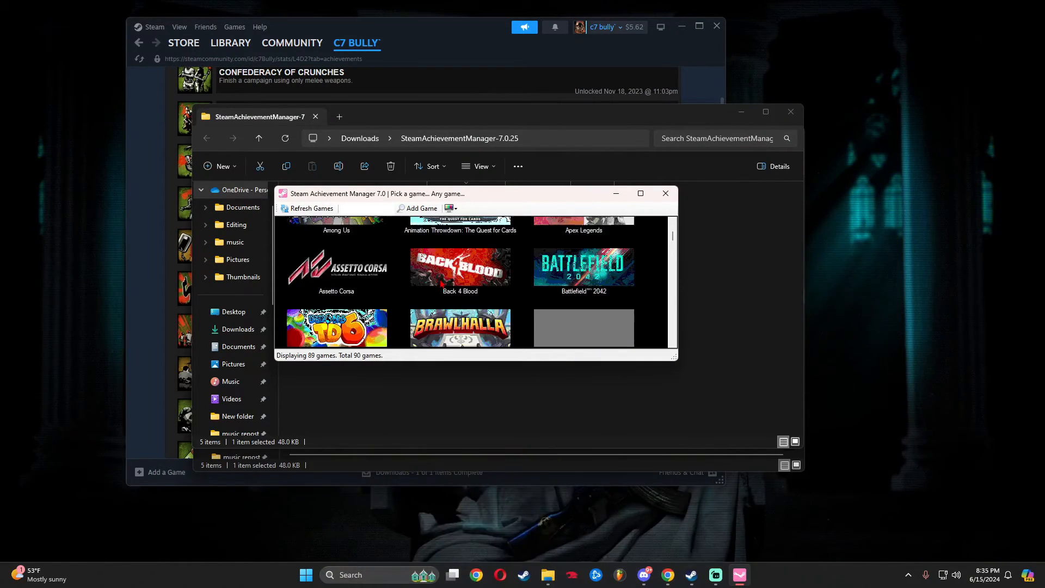
scroll("down", 3)
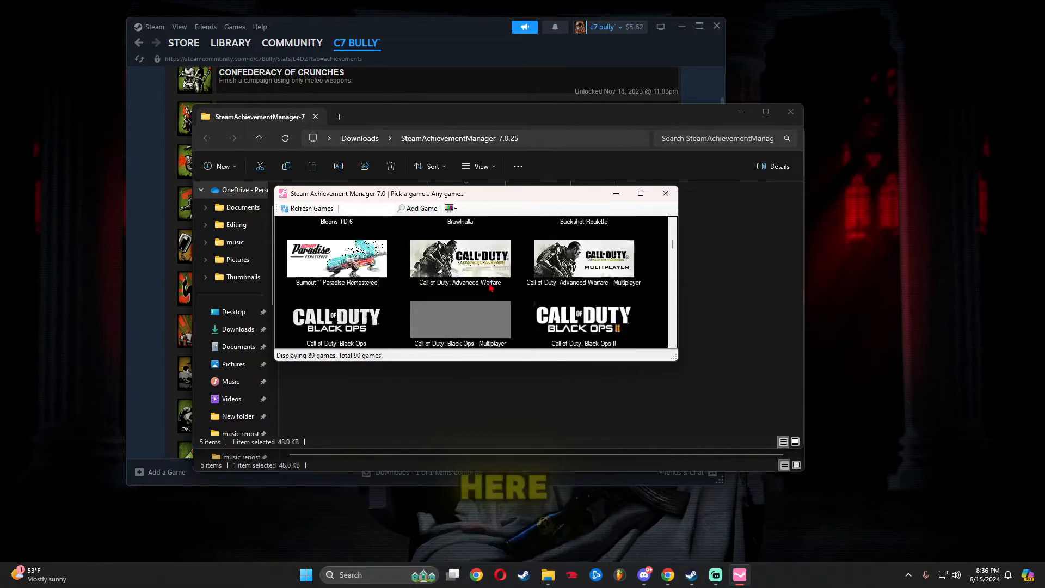
left_click(311, 208)
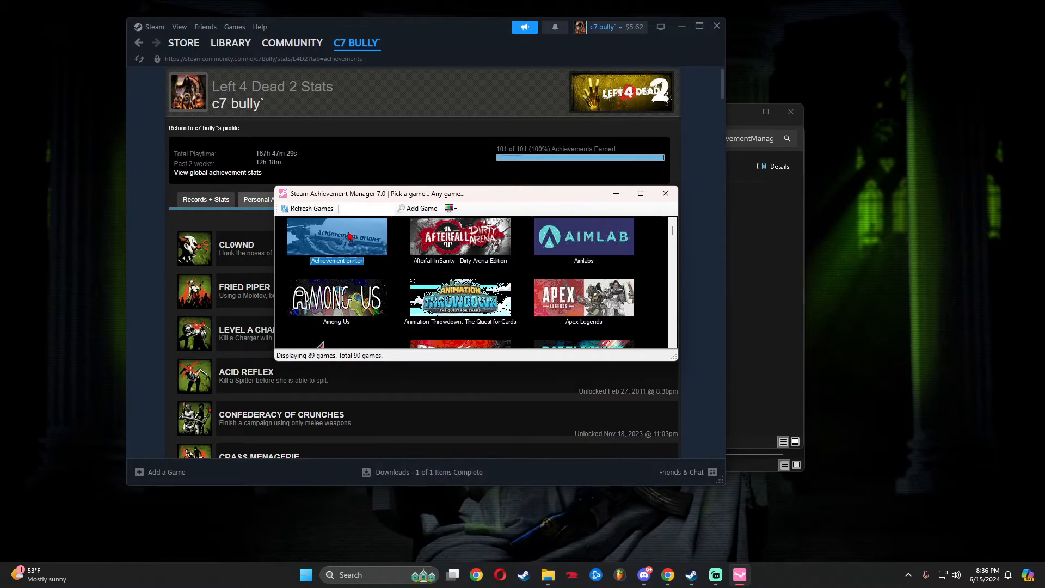
Open Achievement printer to load its 3003 achievements
double_click(336, 236)
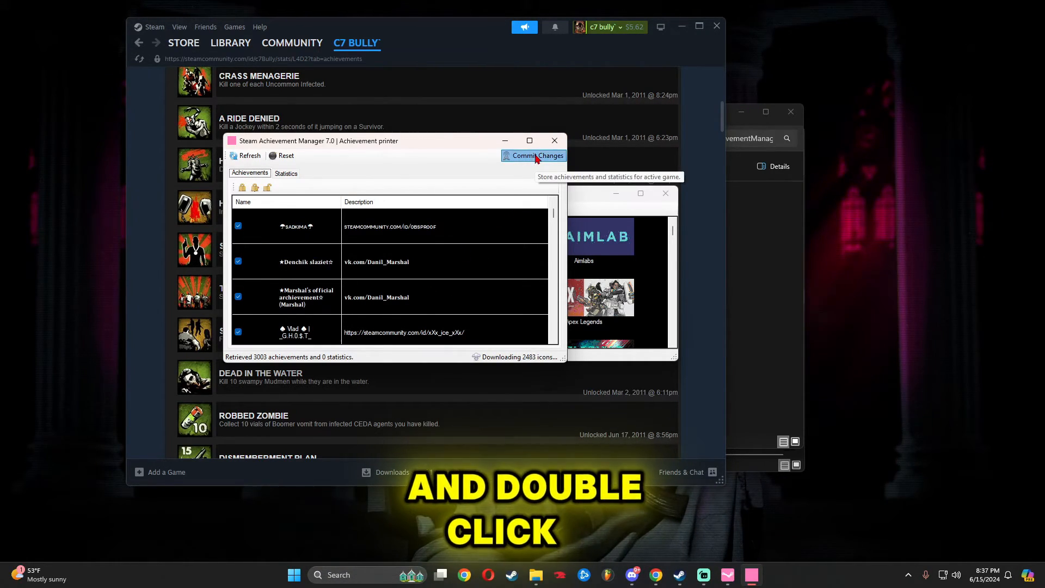
Commit the unlocked achievements and dismiss the 1856-stored confirmation
left_click(537, 156)
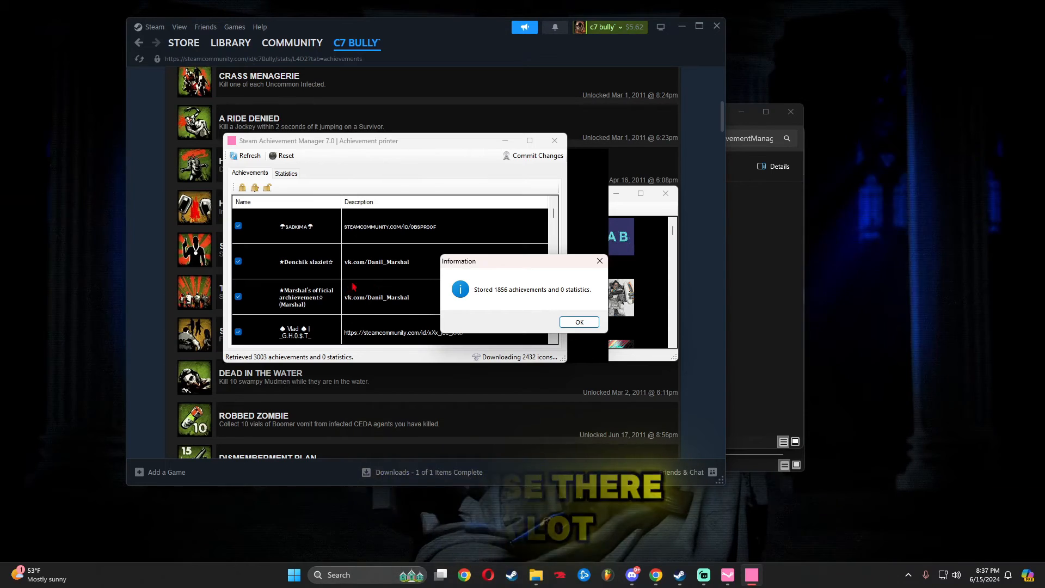
left_click(578, 322)
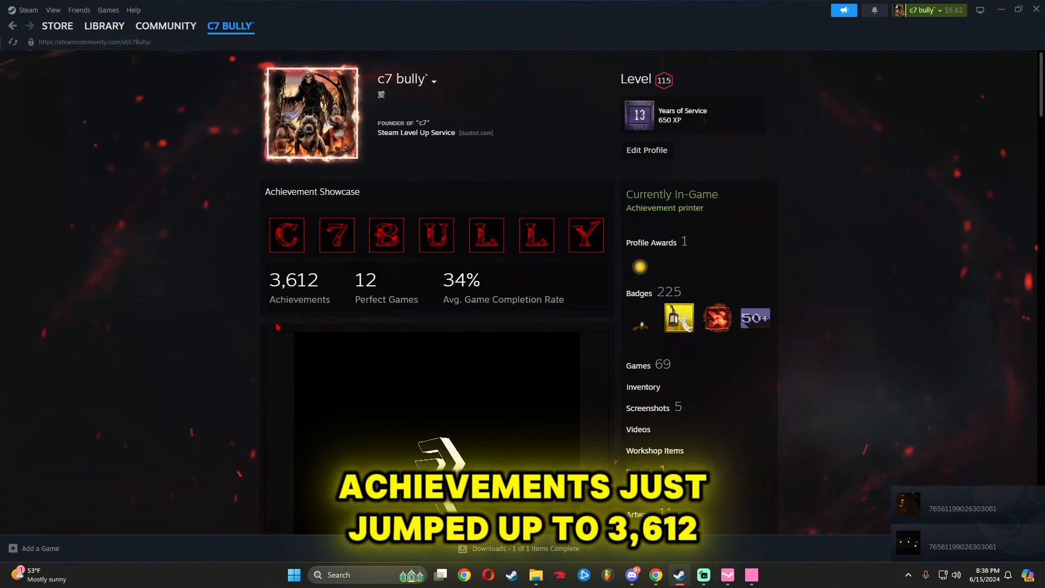
Scroll the Steam profile to the Achievement Showcase showing 3,612 achievements
scroll("down", 3)
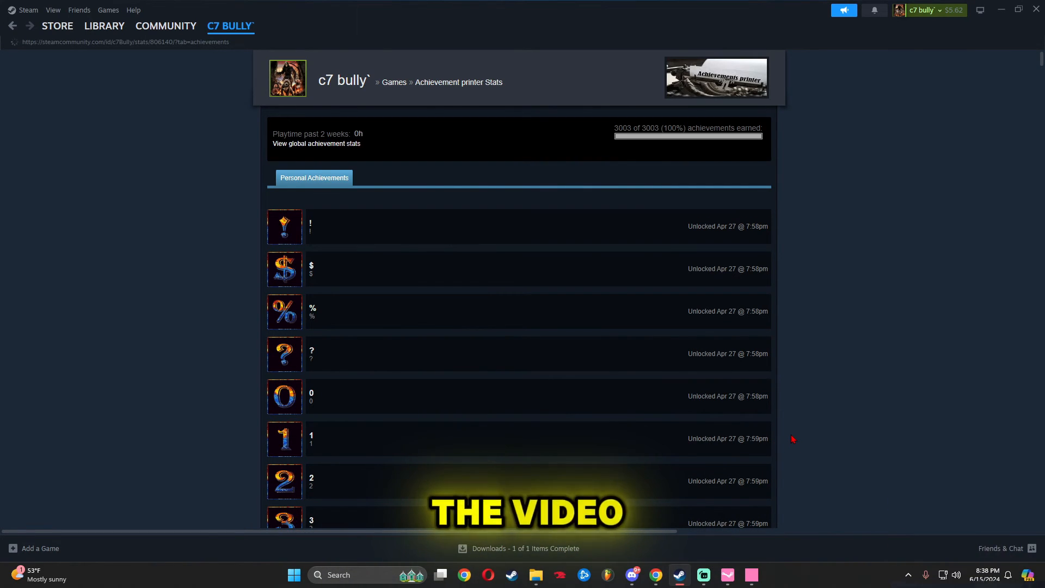
Browse the 3003 unlocked Achievement printer achievements, then return to the profile
scroll("down", 3)
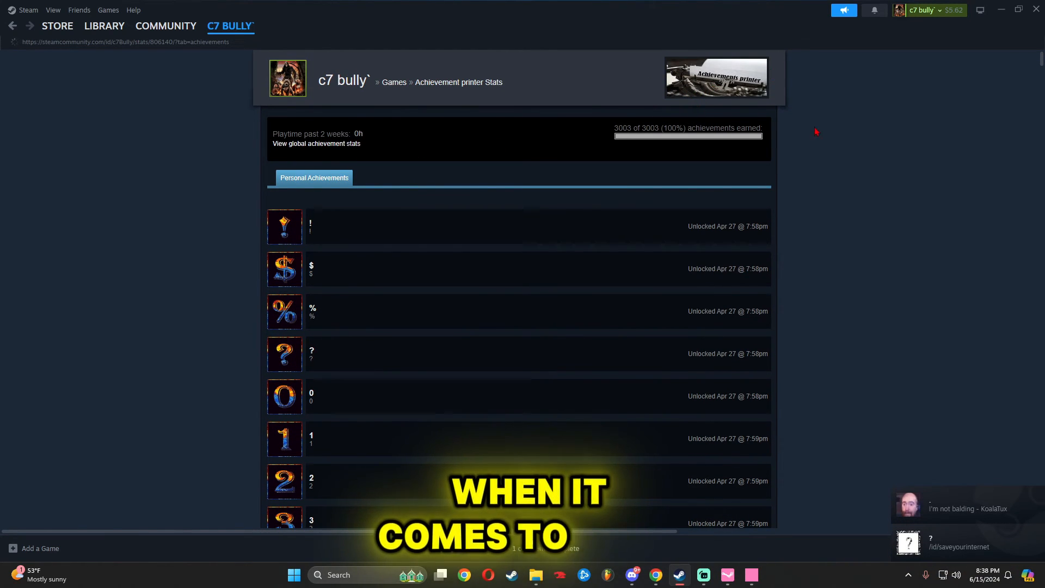
scroll("down", 3)
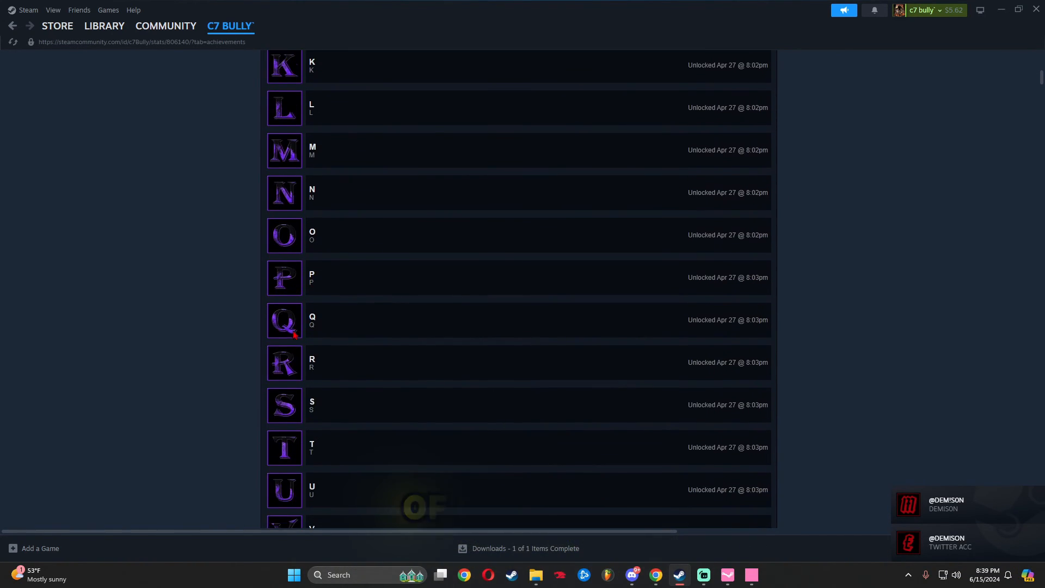
left_click(230, 25)
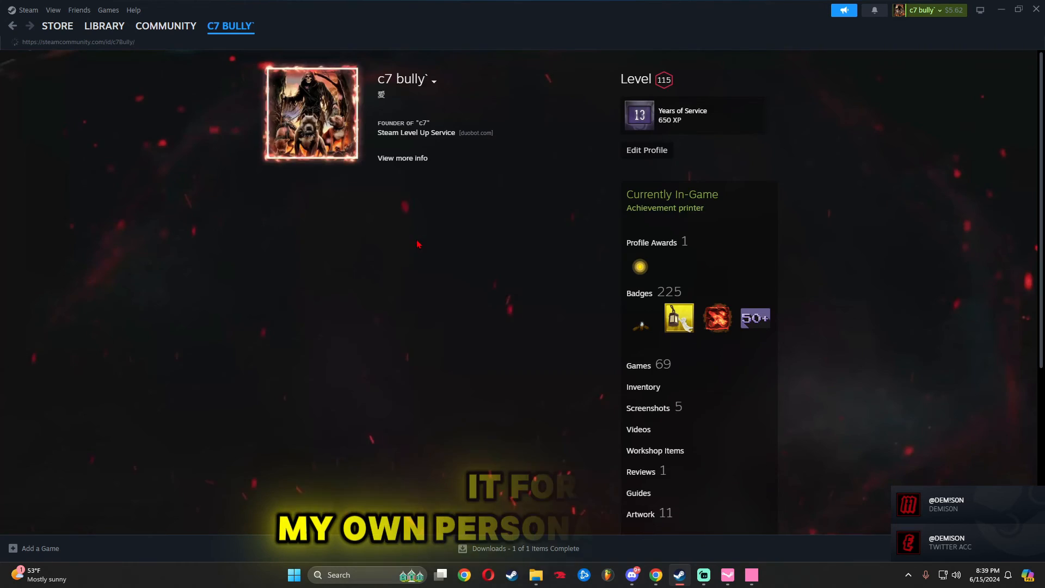